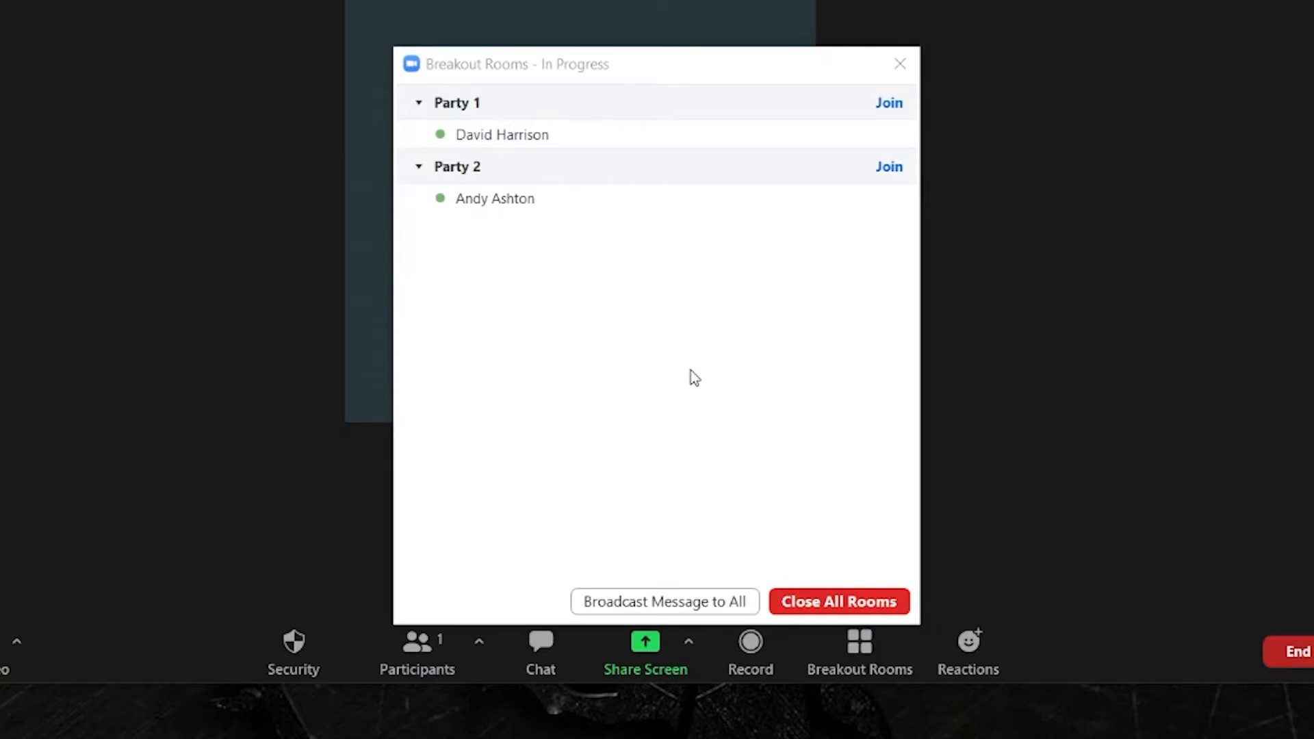
pyautogui.moveTo(678, 576)
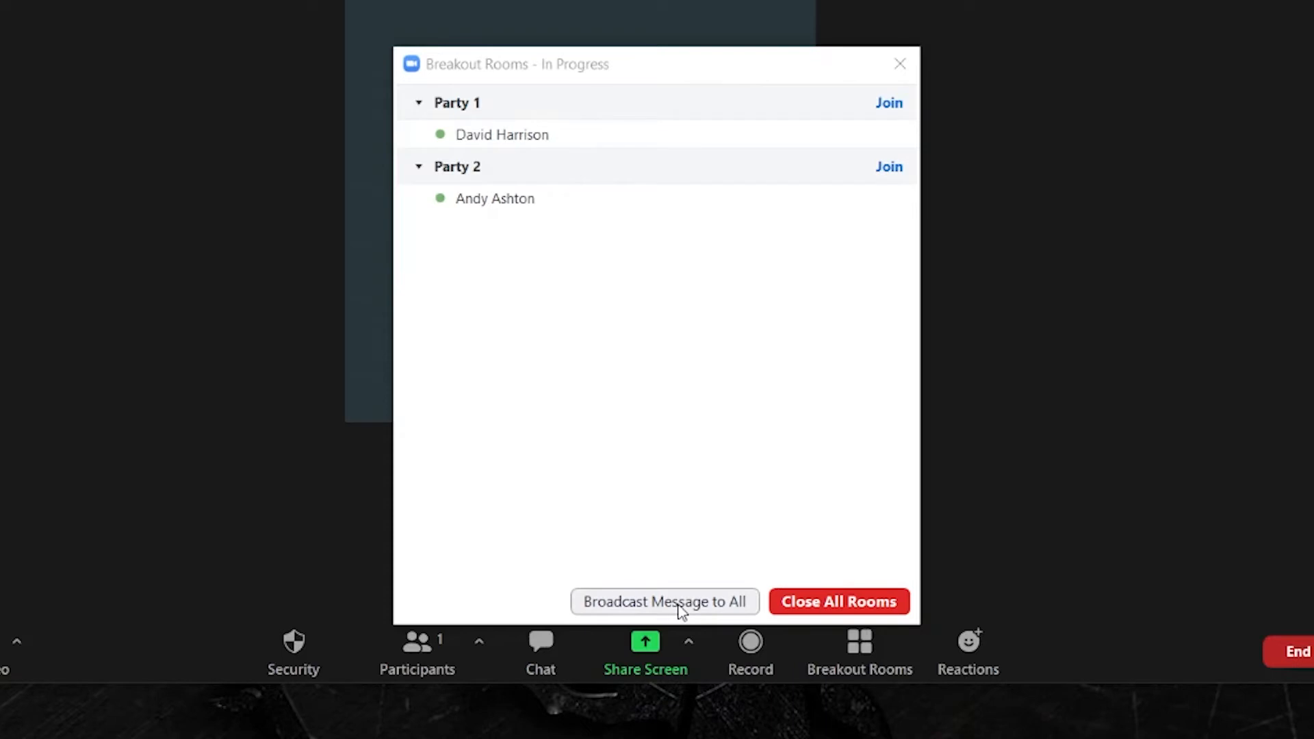
# Broadcast 'Hello everyone, 2 minutes to go' to all active breakout rooms.
pyautogui.click(664, 601)
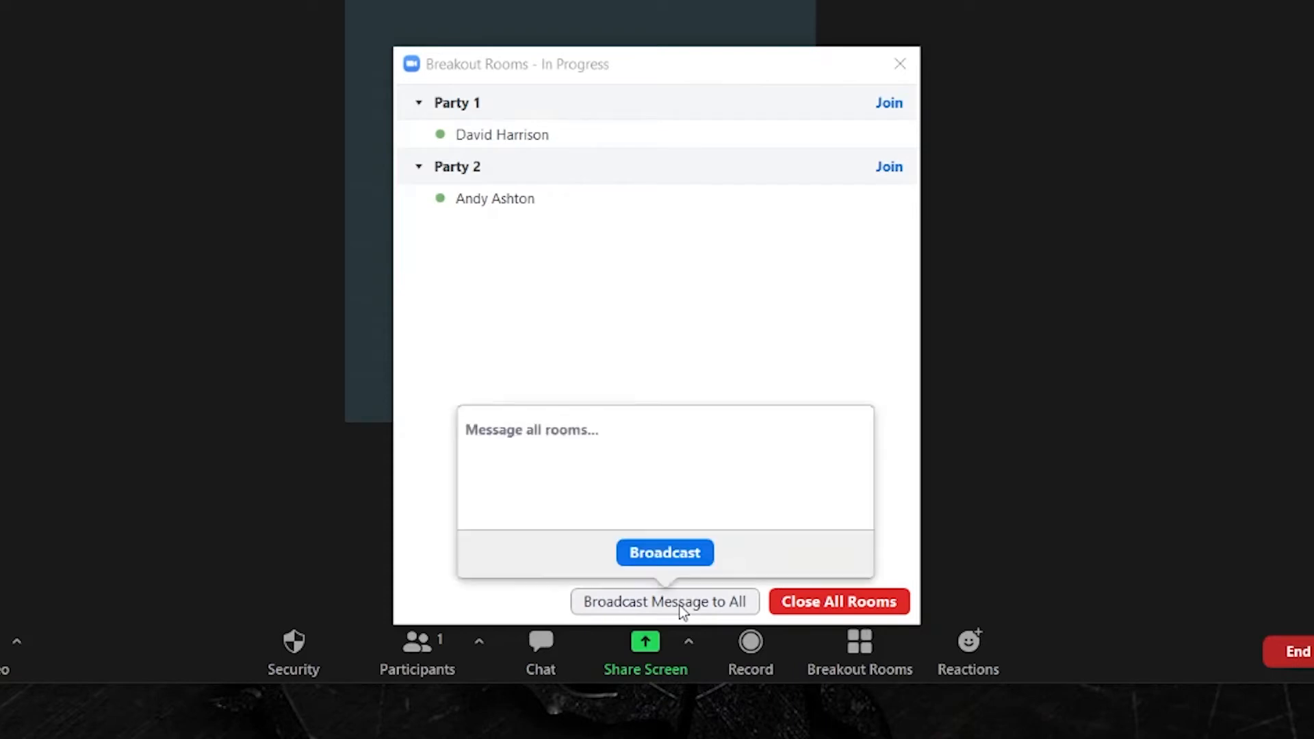
pyautogui.moveTo(536, 430)
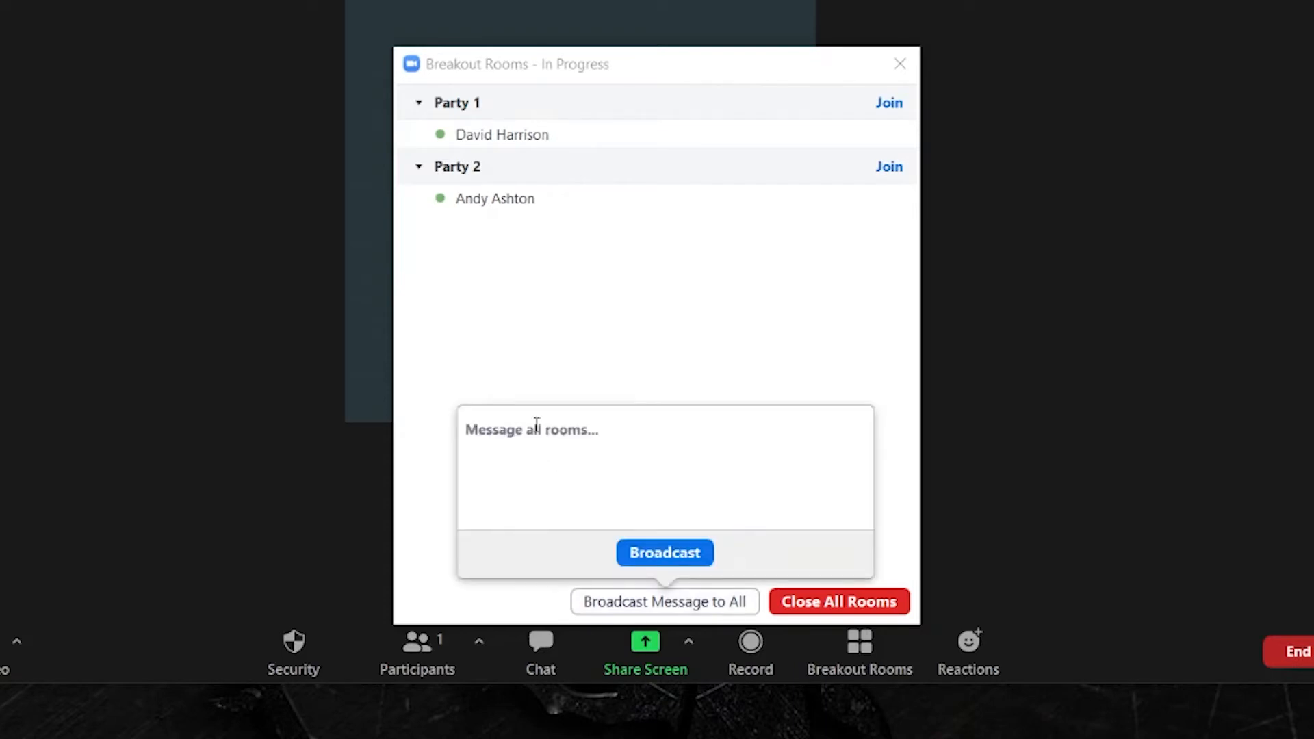
pyautogui.write('H')
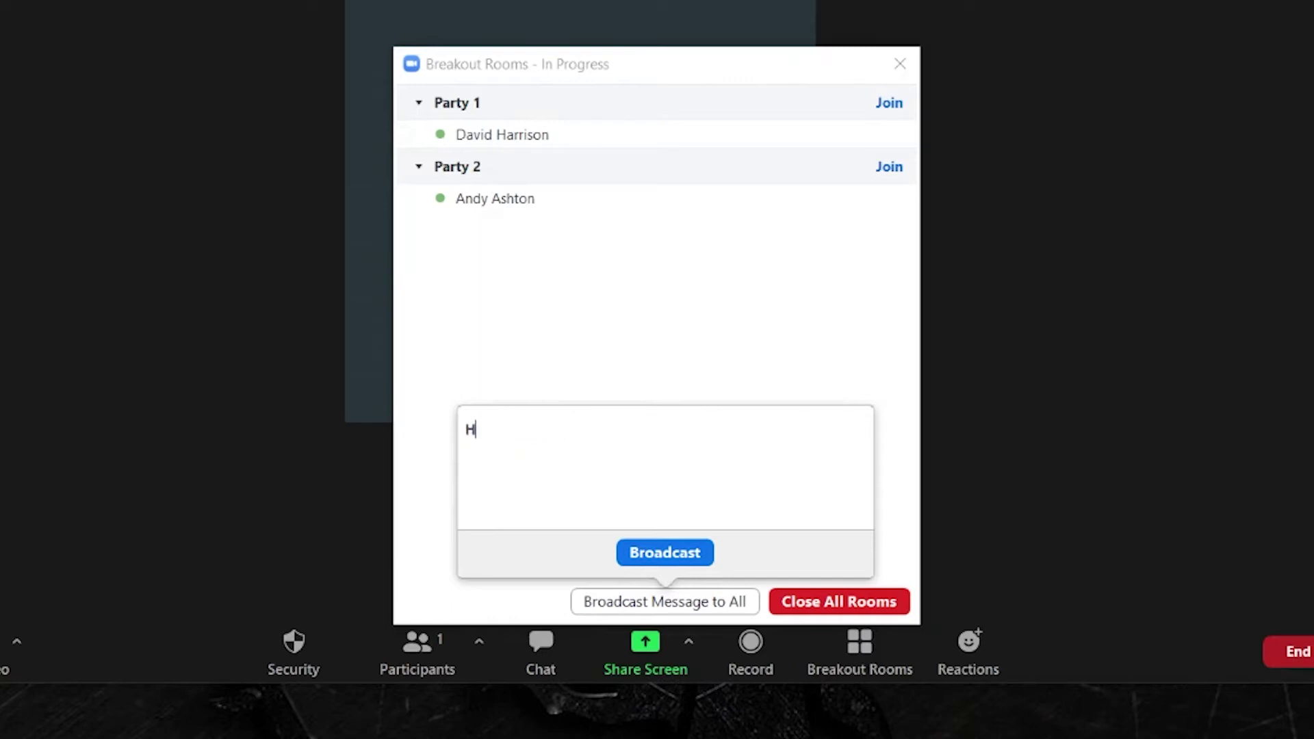
pyautogui.write('ello everyone')
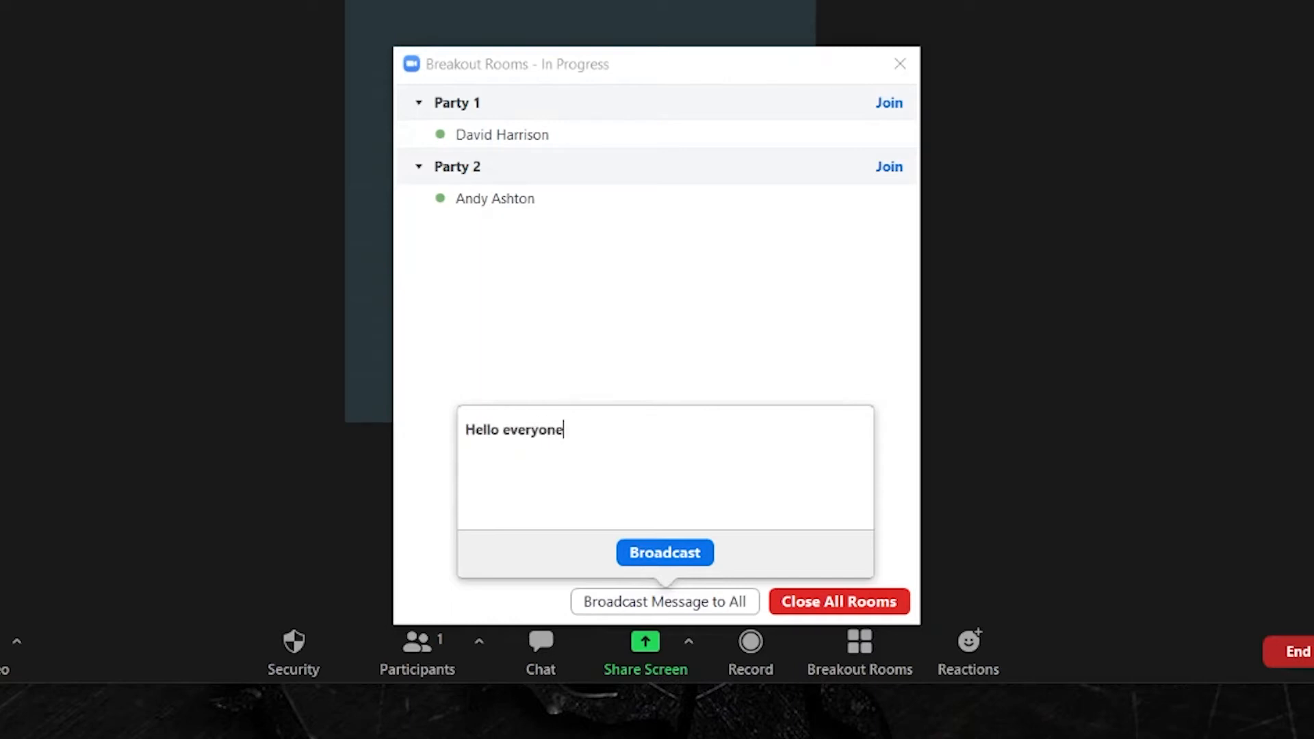
pyautogui.write(', 2 mi')
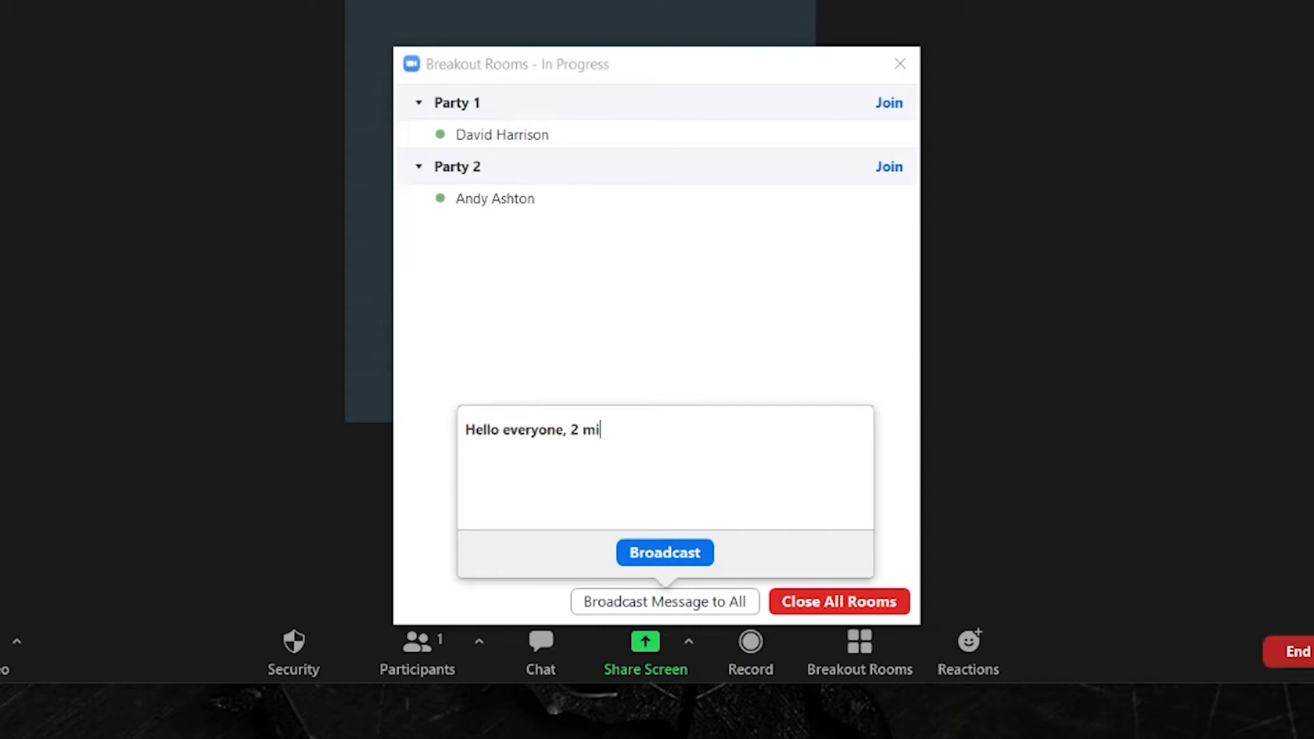
pyautogui.write('nutes to go')
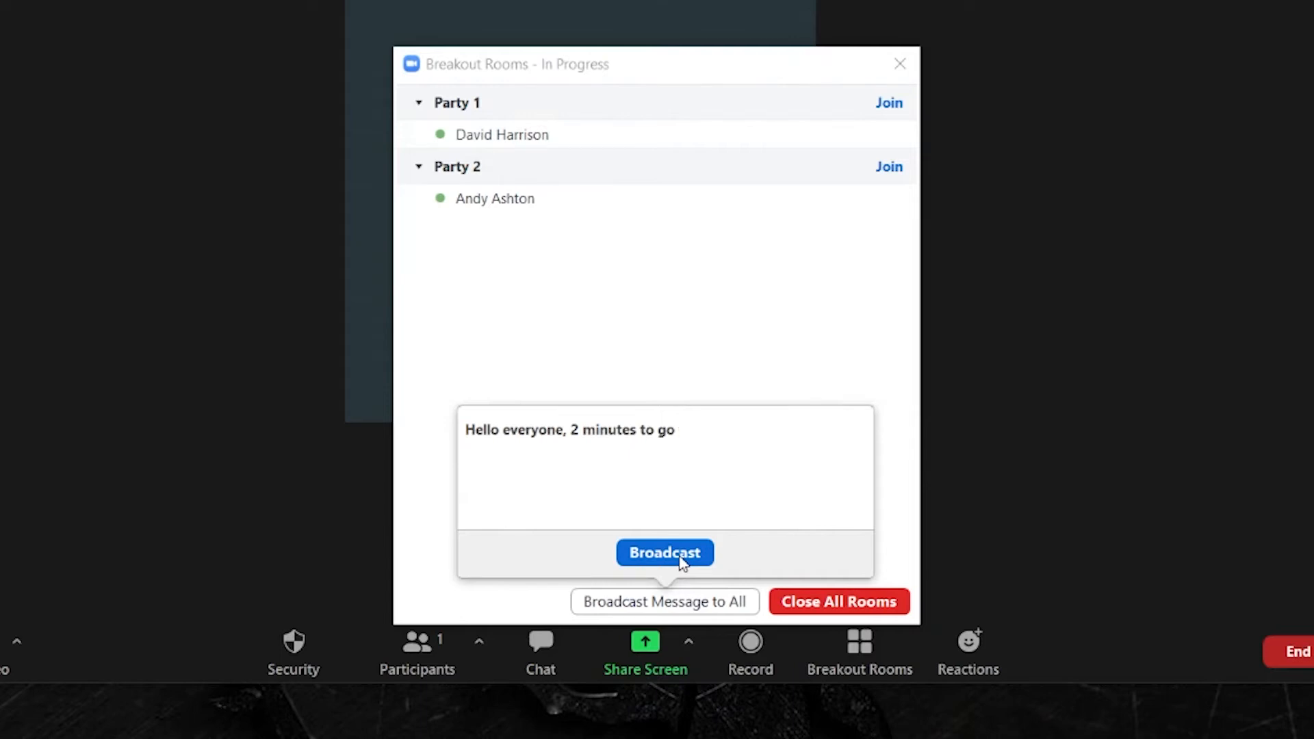
pyautogui.click(664, 552)
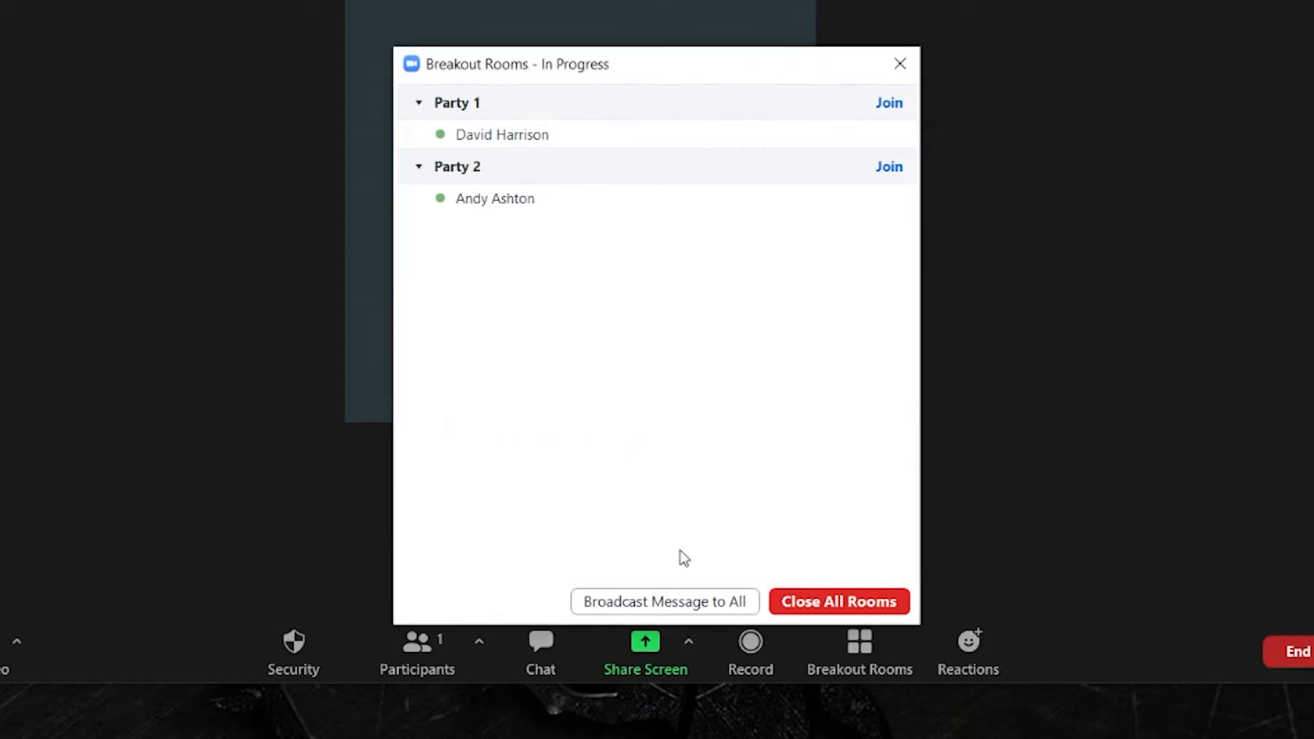
pyautogui.moveTo(636, 507)
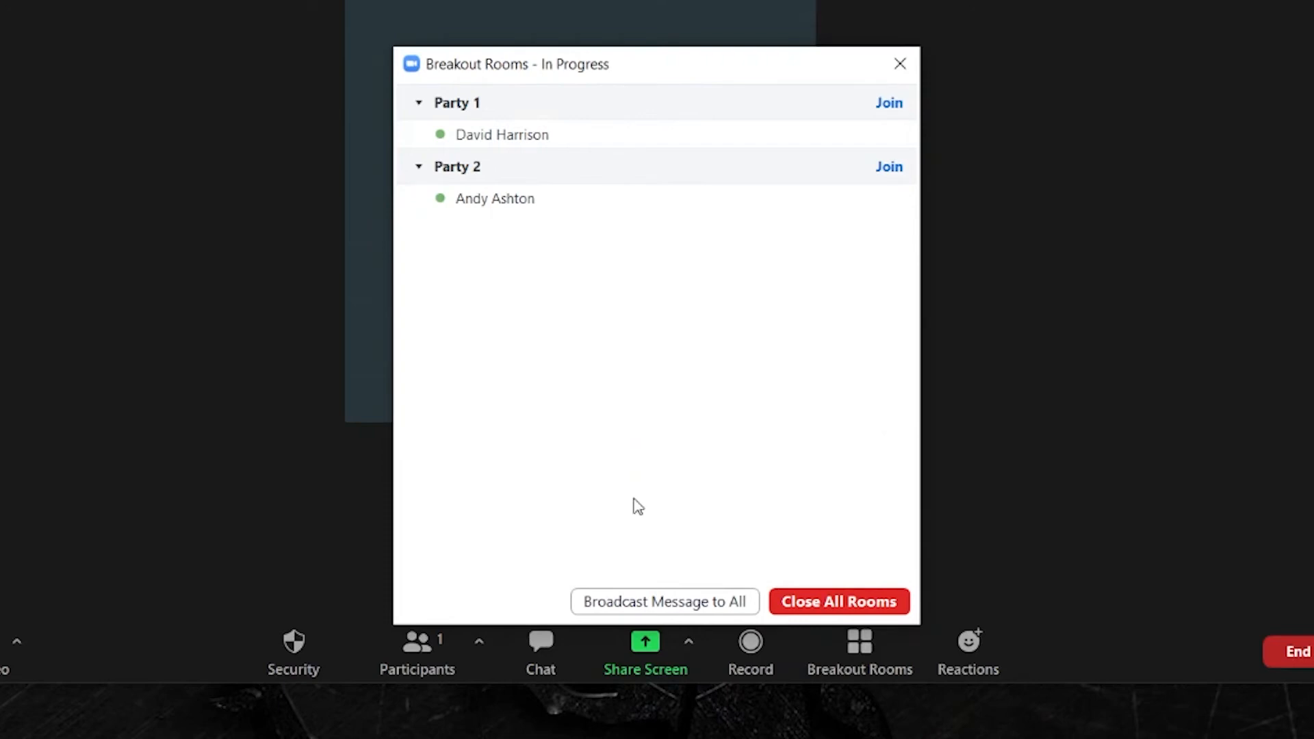